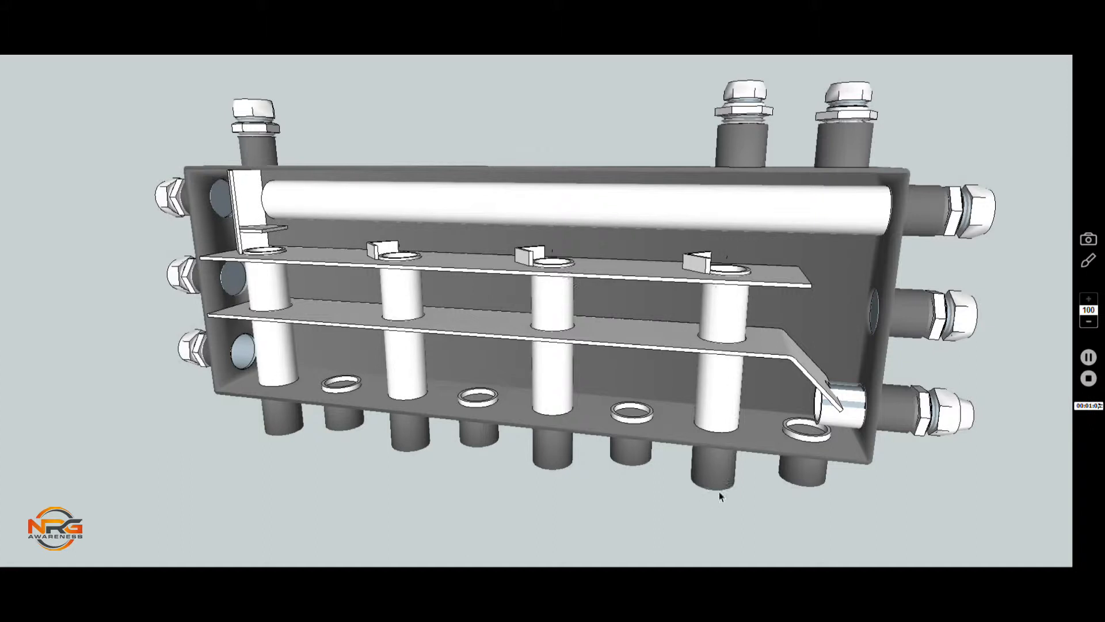
pyautogui.moveTo(561, 279)
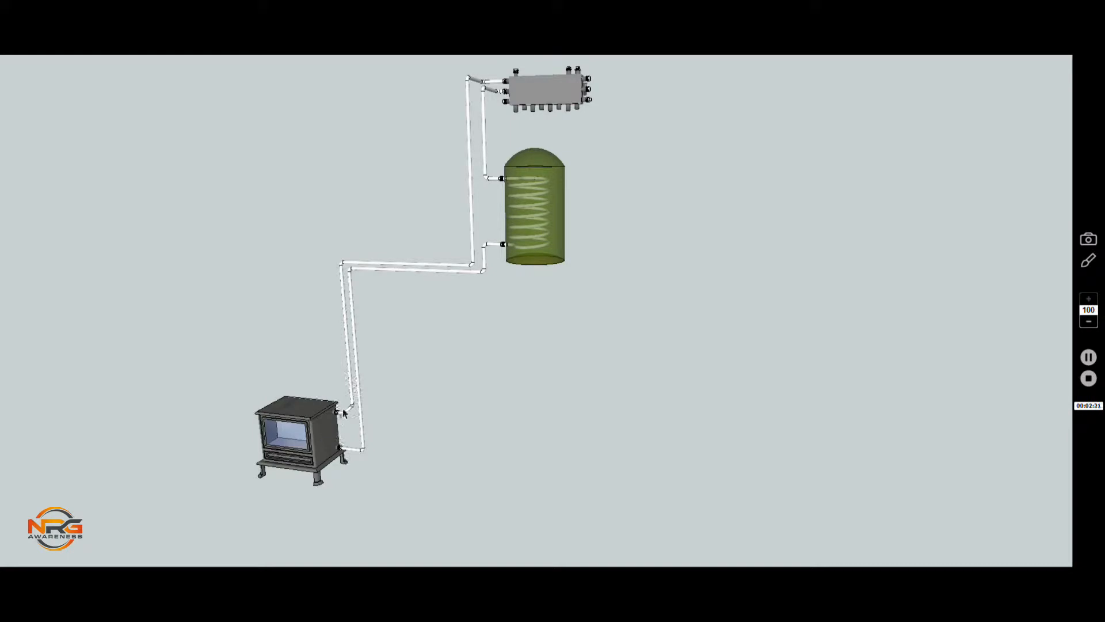
pyautogui.moveTo(351, 407)
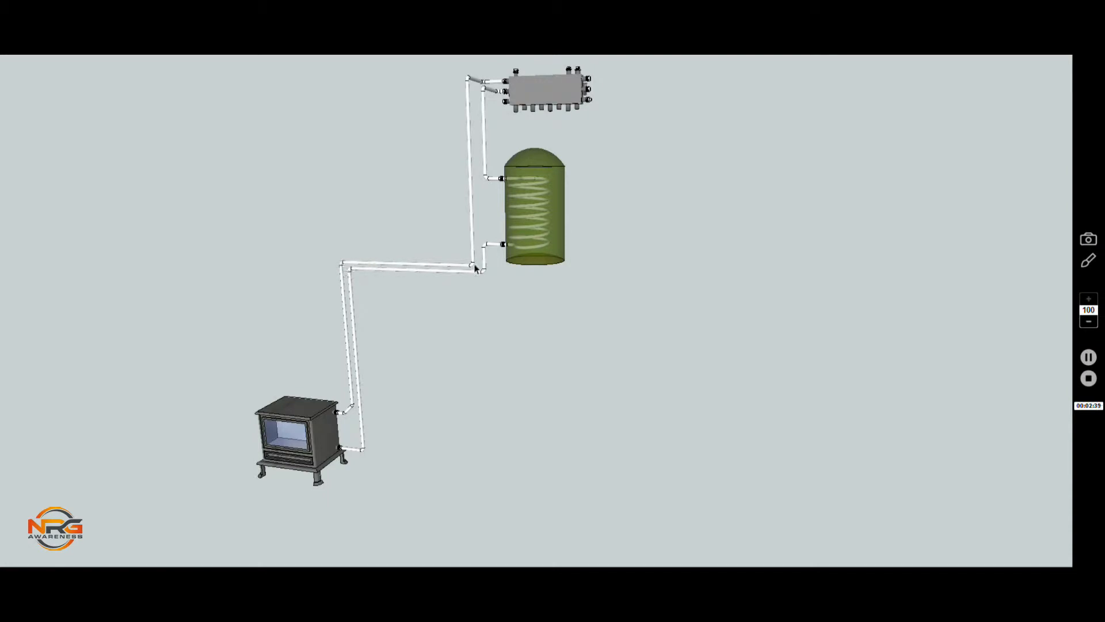
pyautogui.moveTo(336, 334)
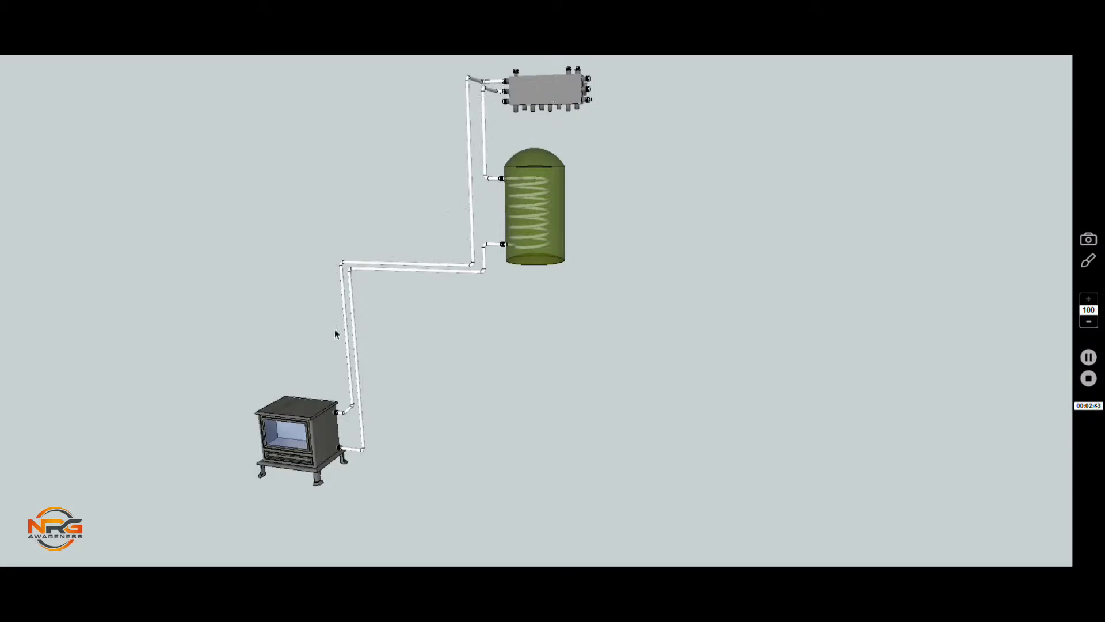
pyautogui.moveTo(356, 398)
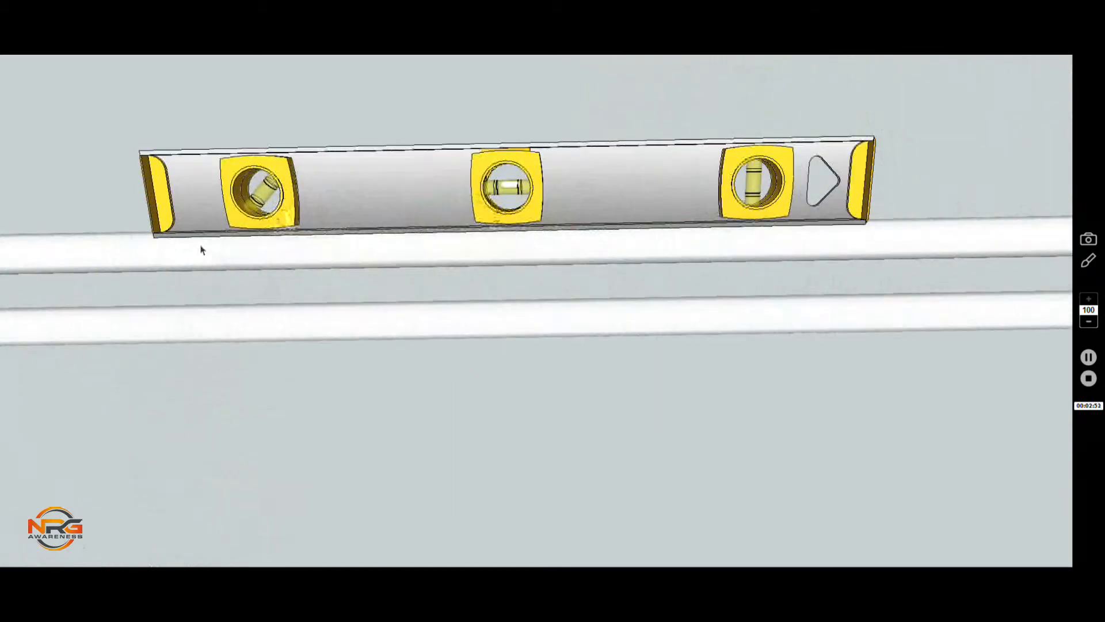
pyautogui.moveTo(1031, 199)
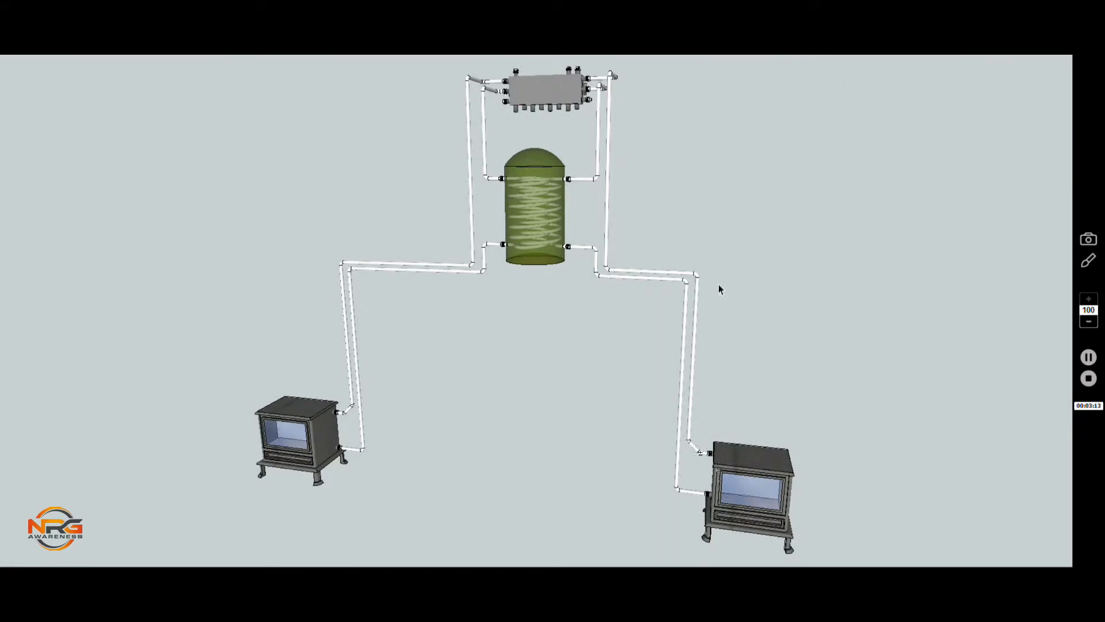
pyautogui.moveTo(701, 281)
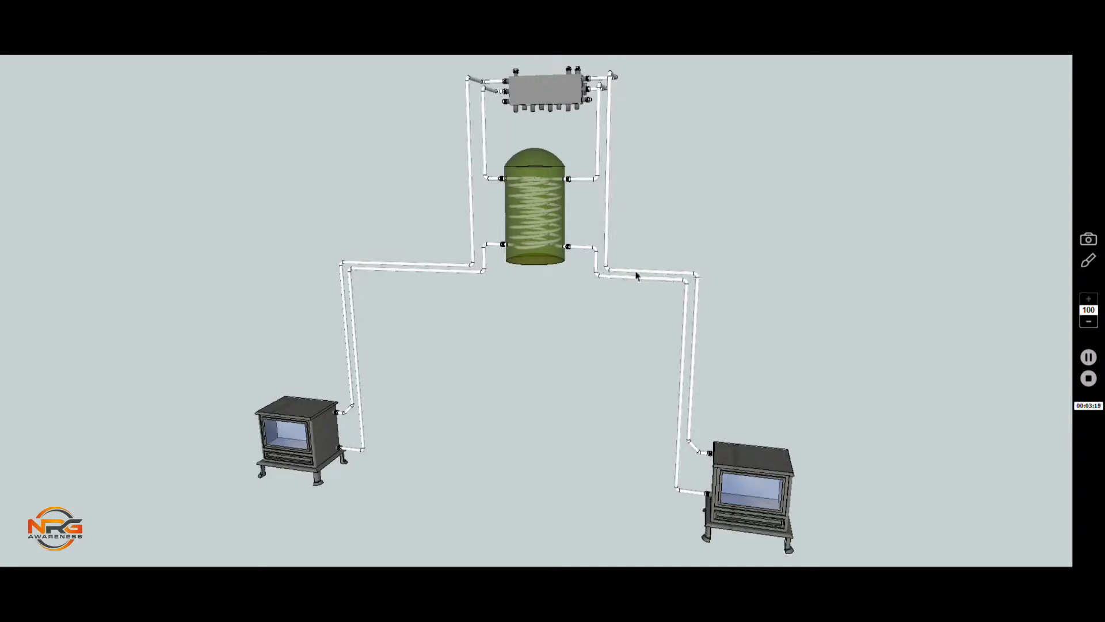
pyautogui.moveTo(604, 115)
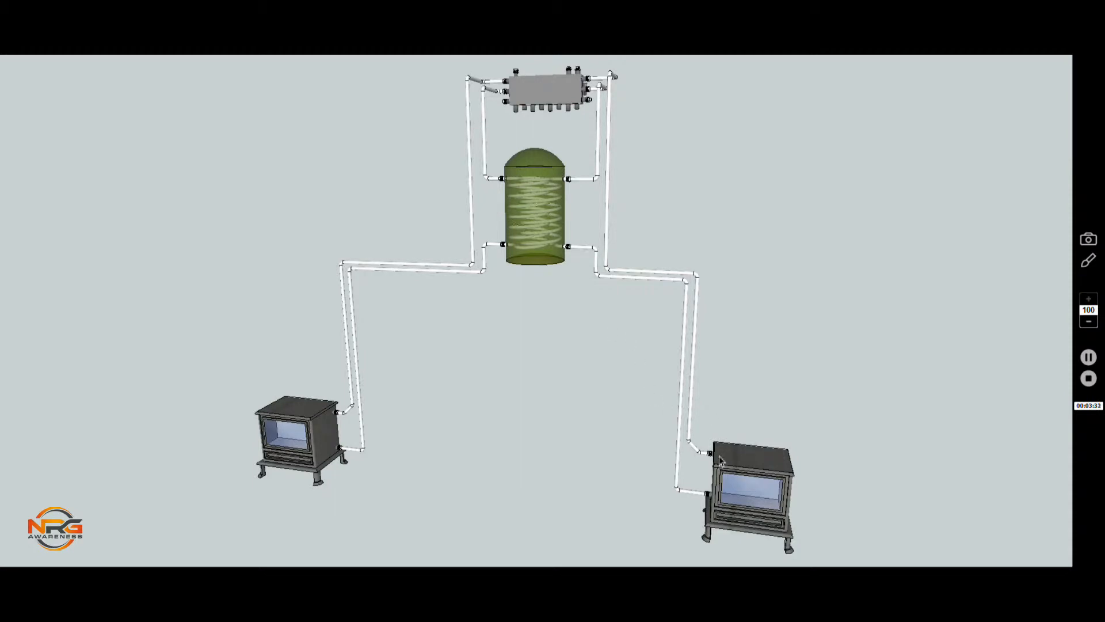
pyautogui.moveTo(477, 149)
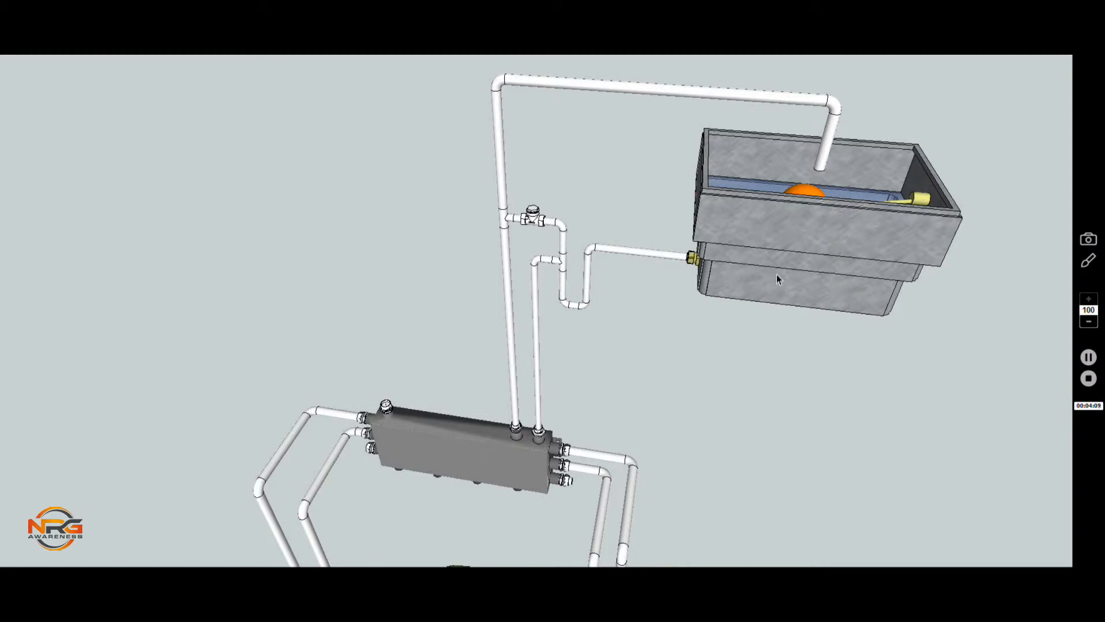
pyautogui.moveTo(594, 300)
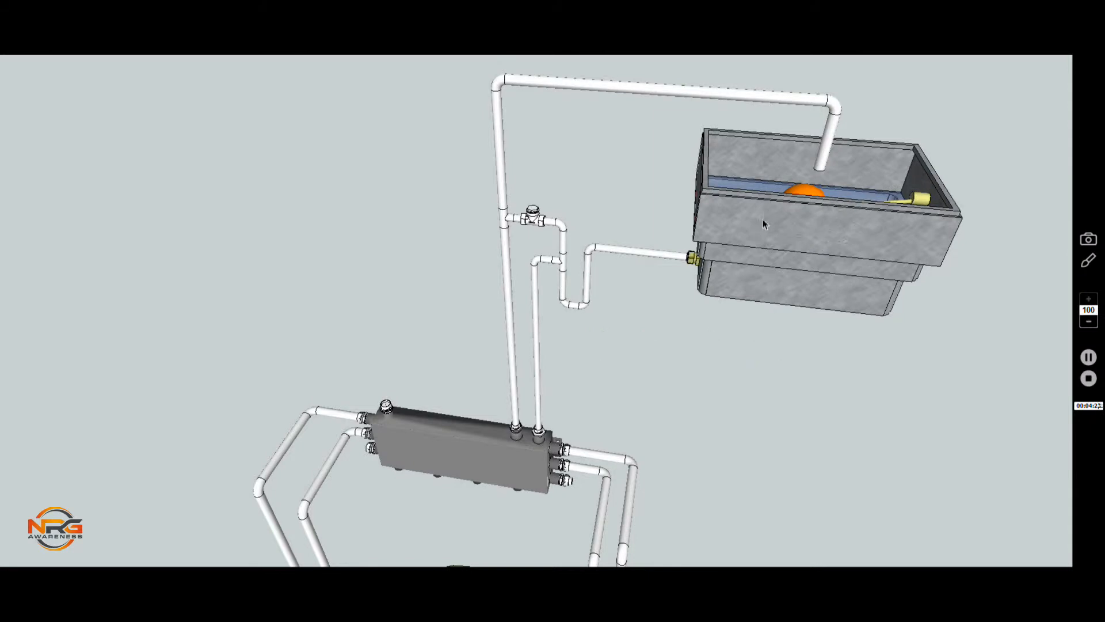
pyautogui.moveTo(814, 228)
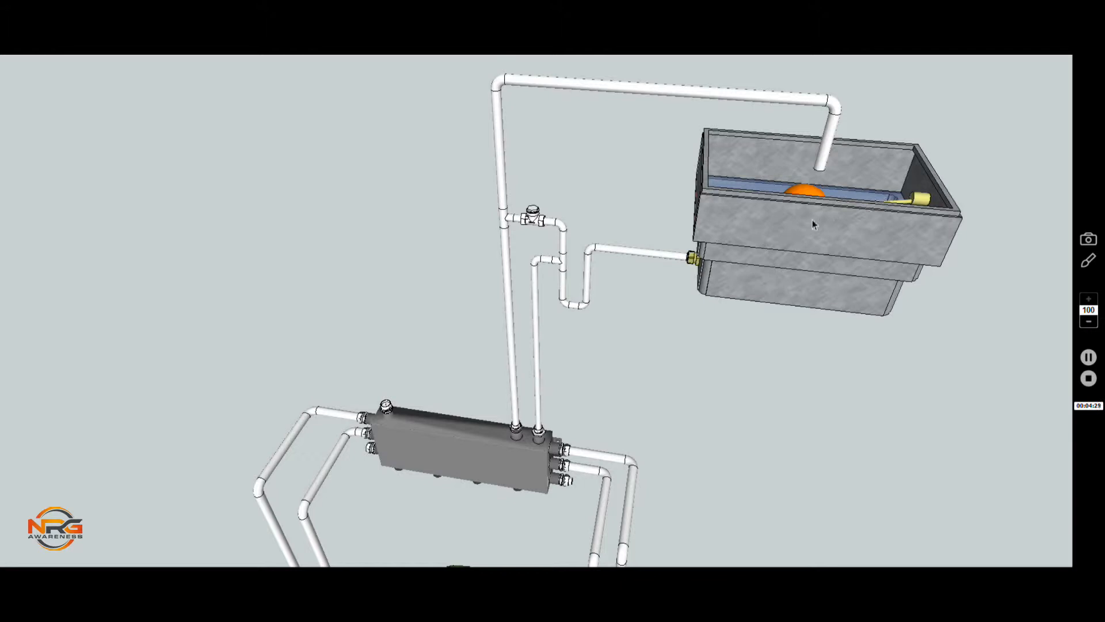
pyautogui.moveTo(577, 271)
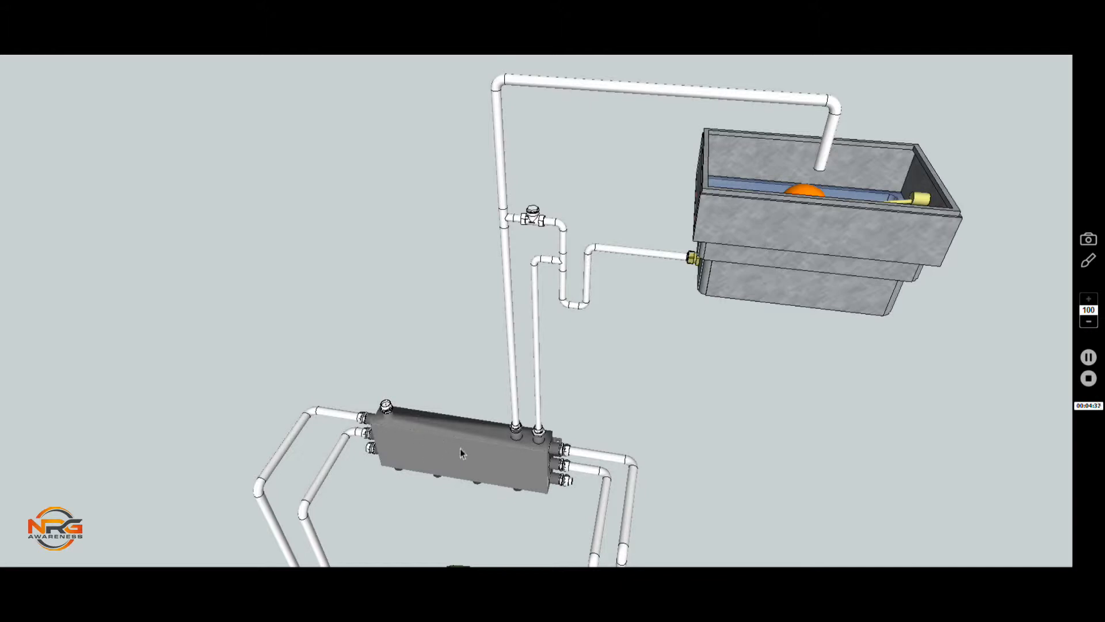
pyautogui.moveTo(408, 452)
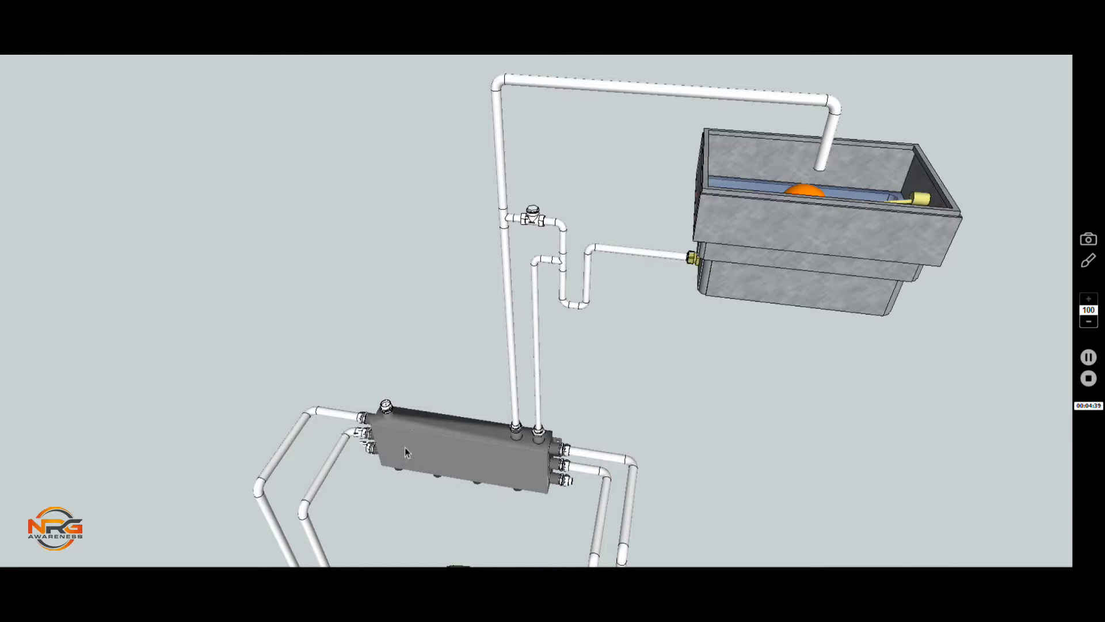
pyautogui.moveTo(469, 456)
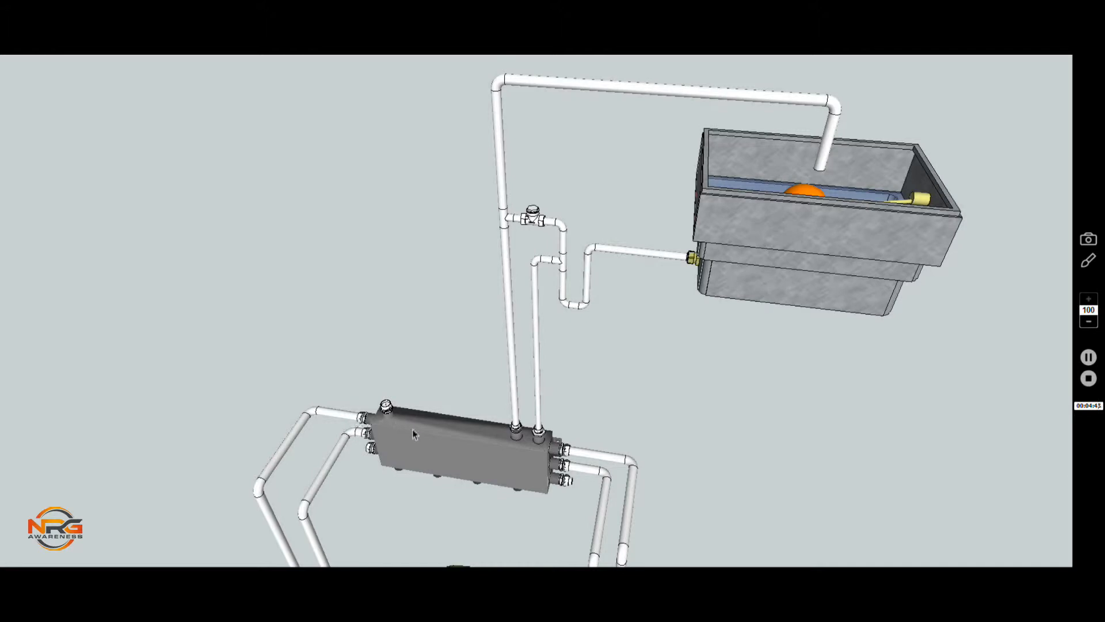
pyautogui.moveTo(395, 424)
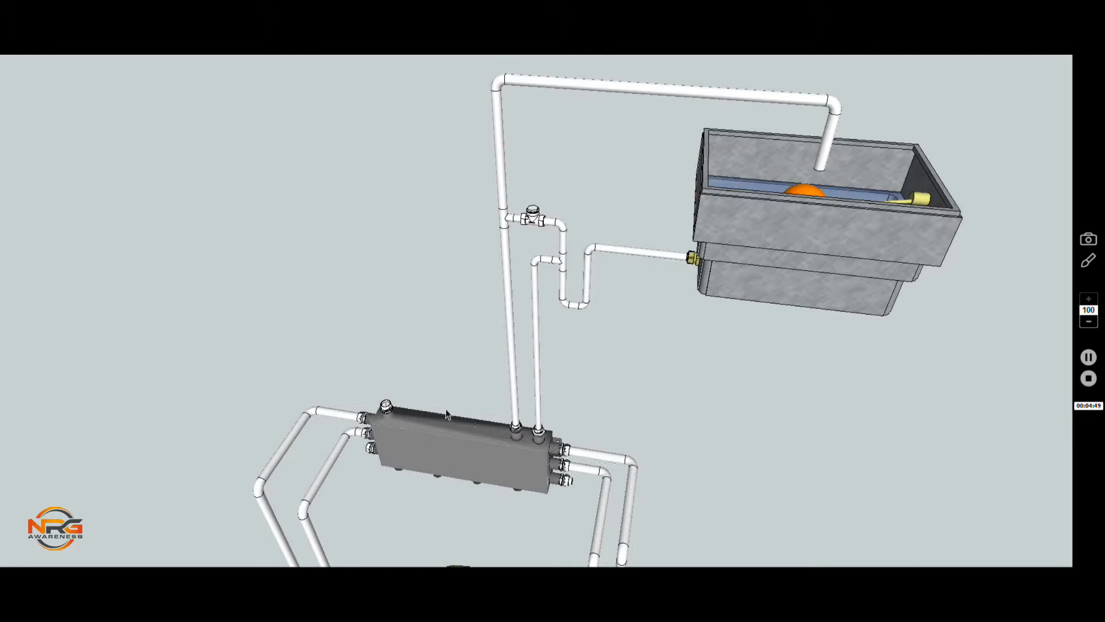
pyautogui.moveTo(518, 441)
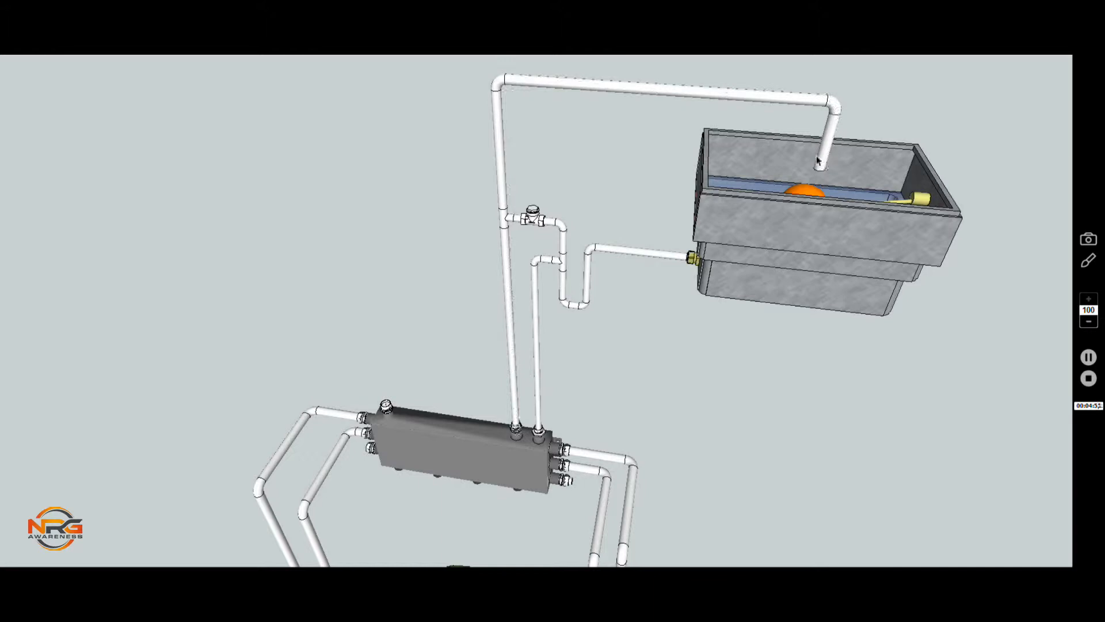
pyautogui.moveTo(465, 448)
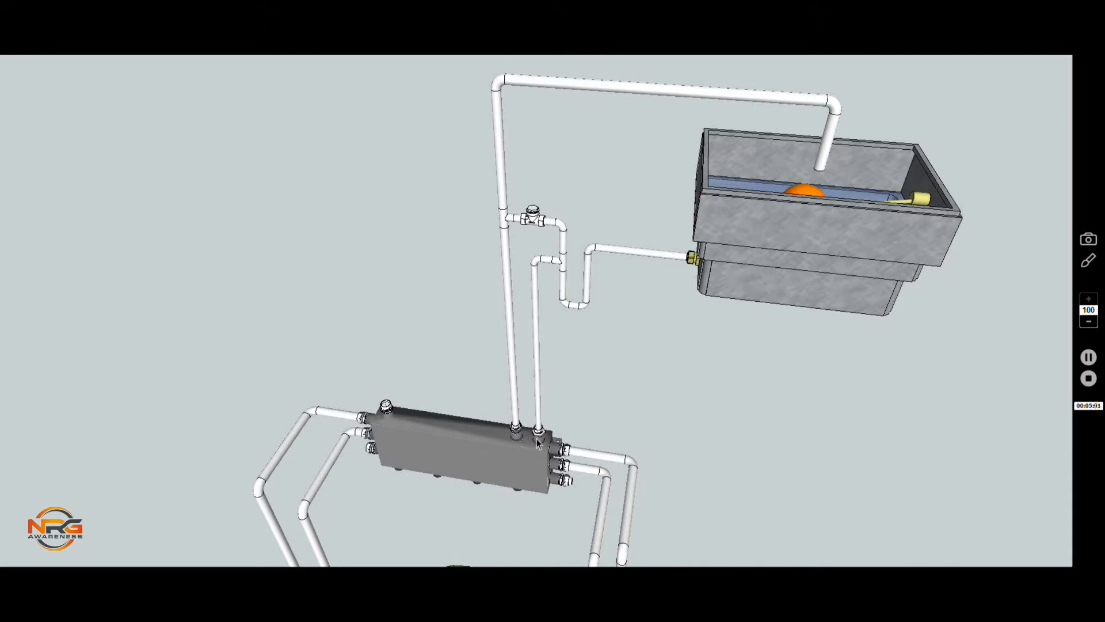
pyautogui.moveTo(538, 441)
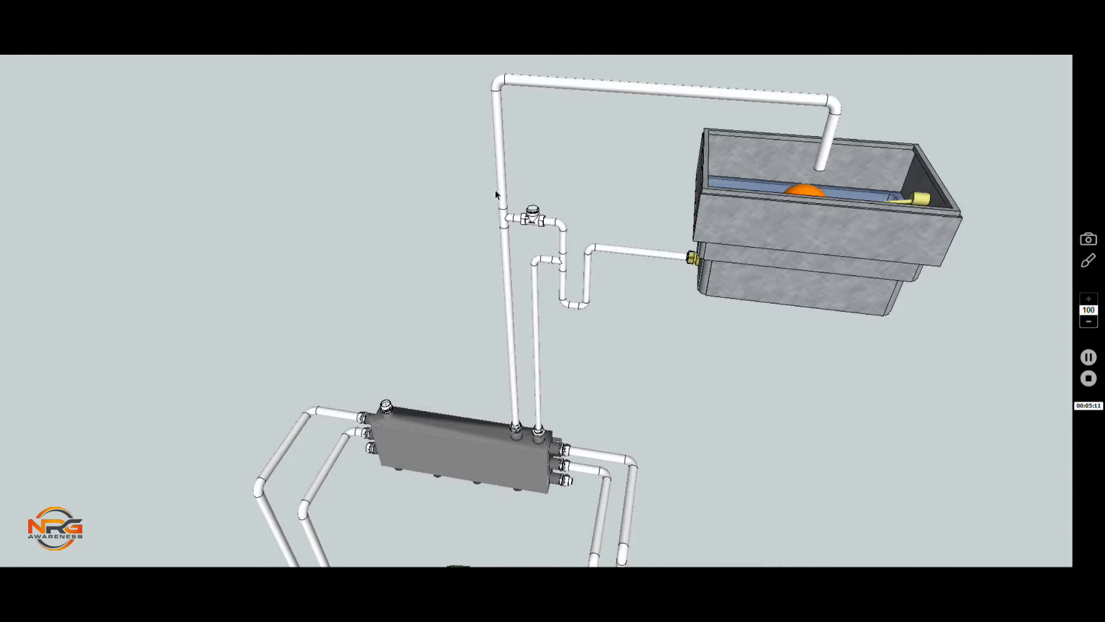
pyautogui.moveTo(840, 190)
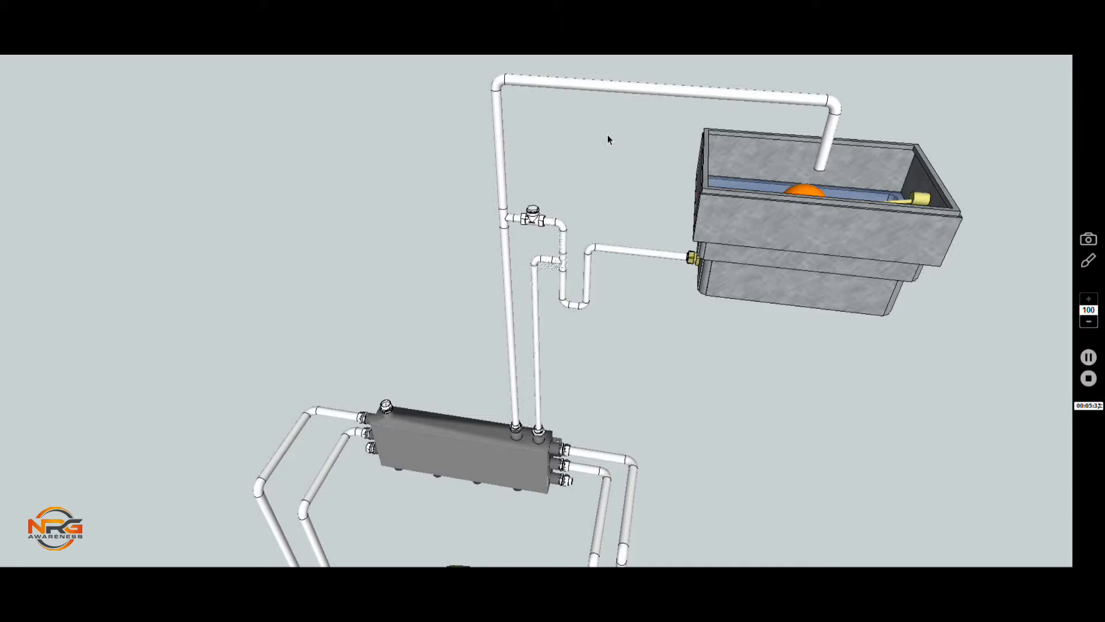
pyautogui.moveTo(571, 242)
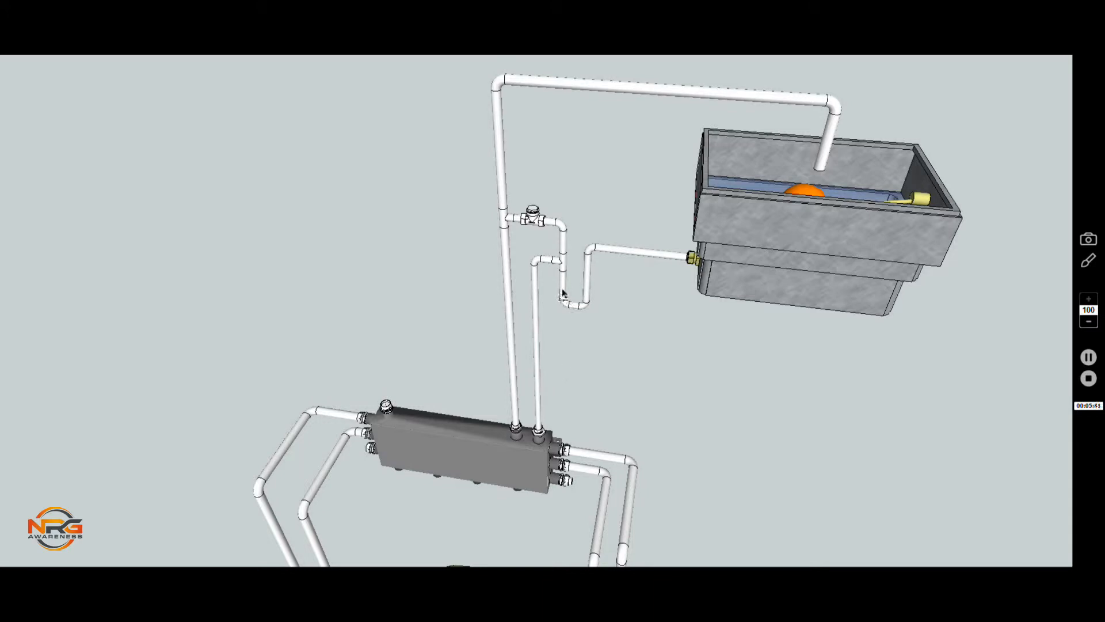
pyautogui.moveTo(596, 306)
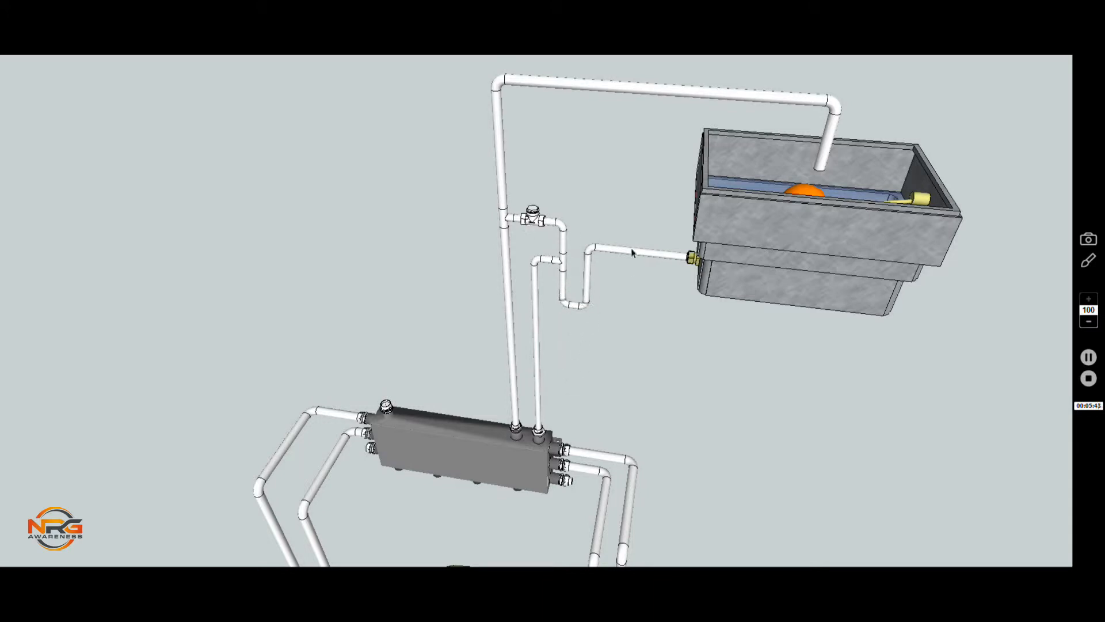
pyautogui.moveTo(548, 322)
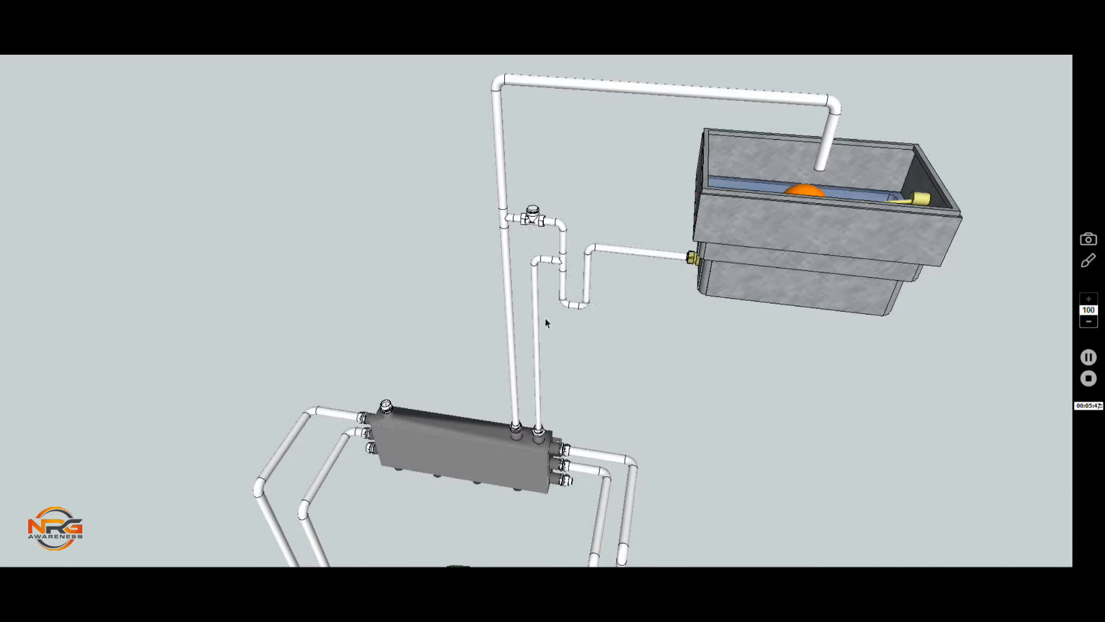
pyautogui.moveTo(517, 286)
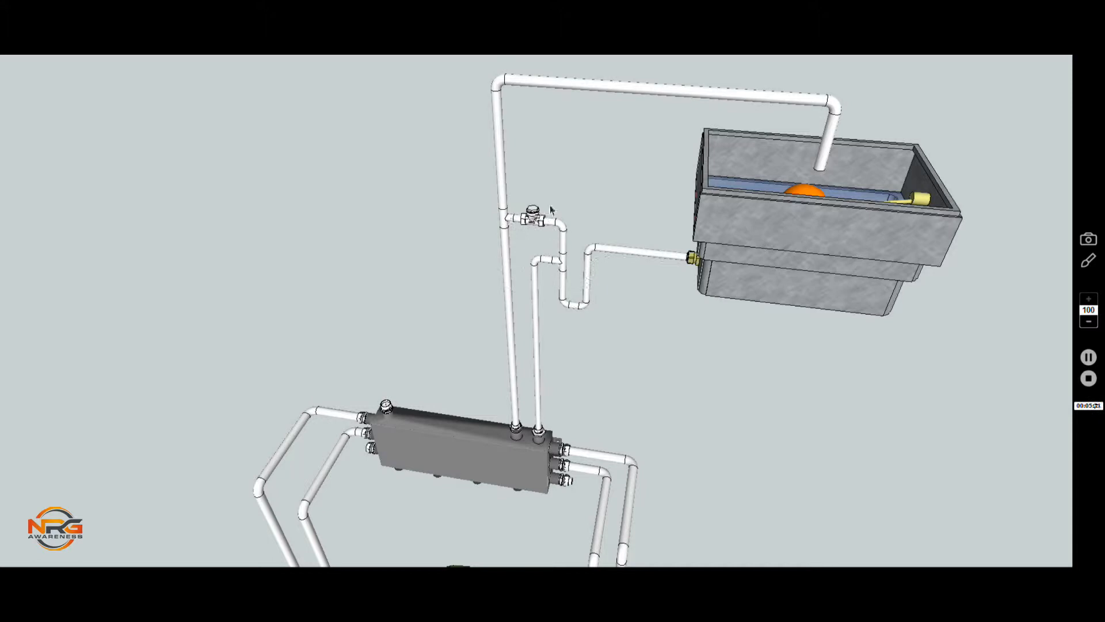
pyautogui.moveTo(527, 379)
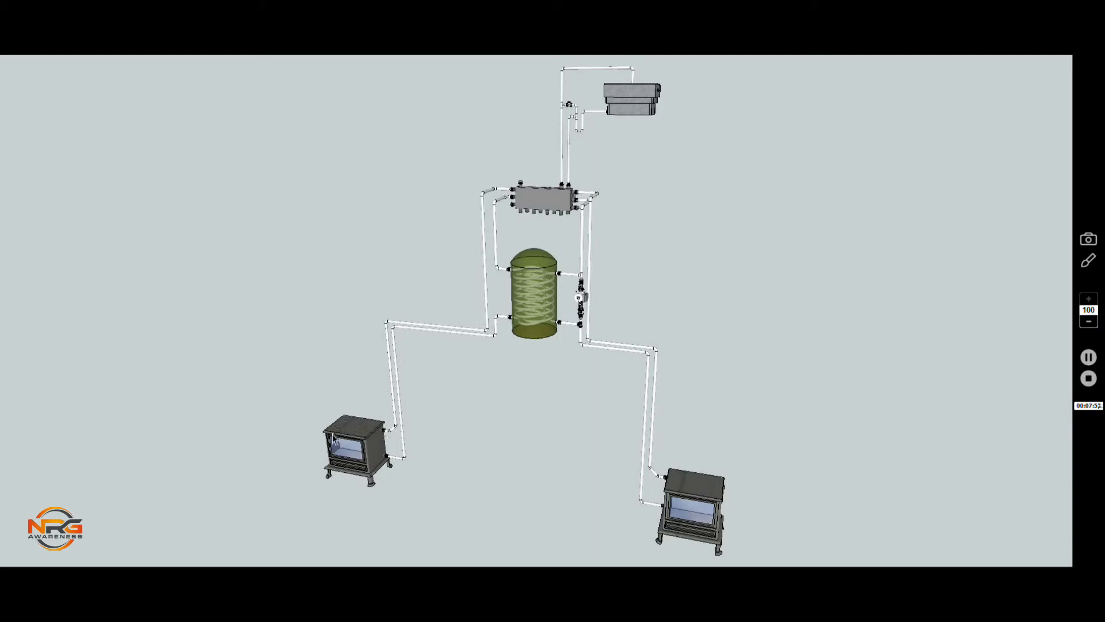
pyautogui.moveTo(631, 288)
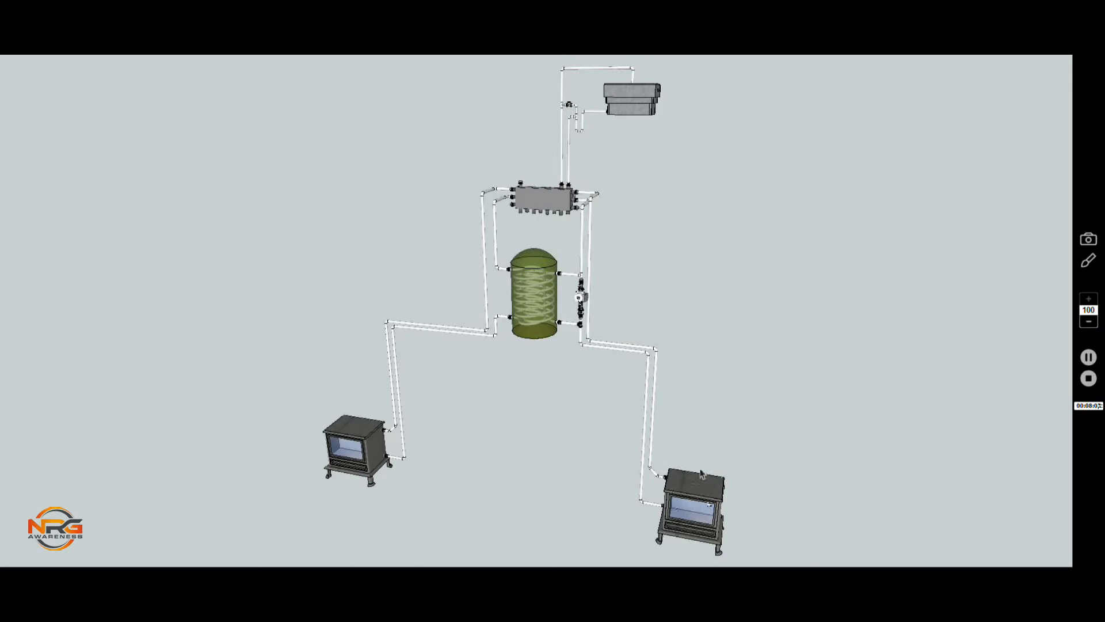
pyautogui.moveTo(473, 437)
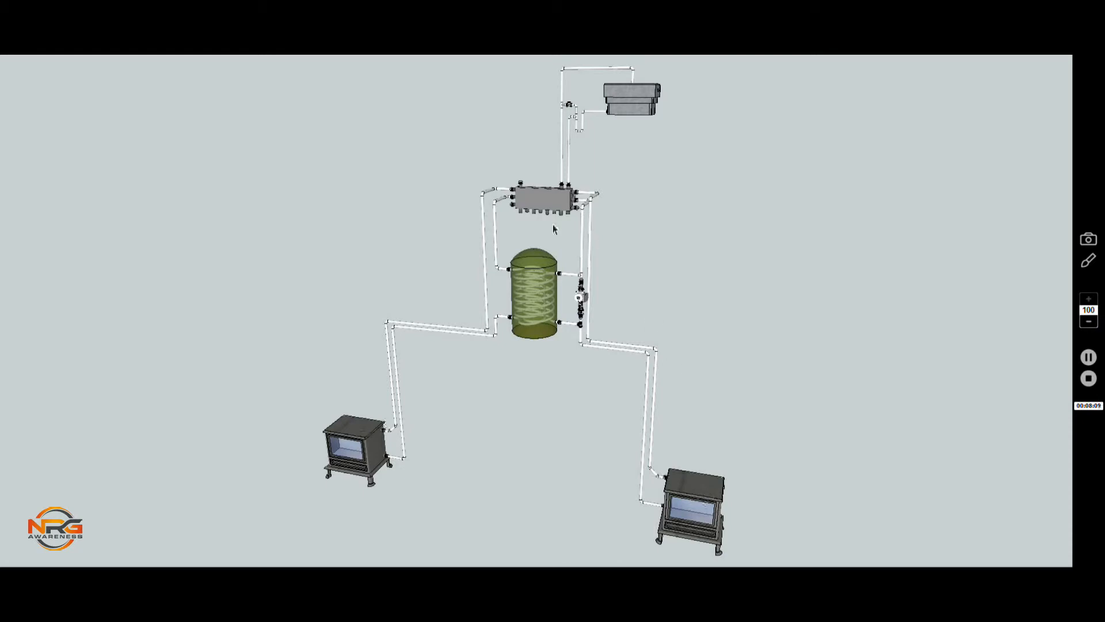
pyautogui.moveTo(978, 112)
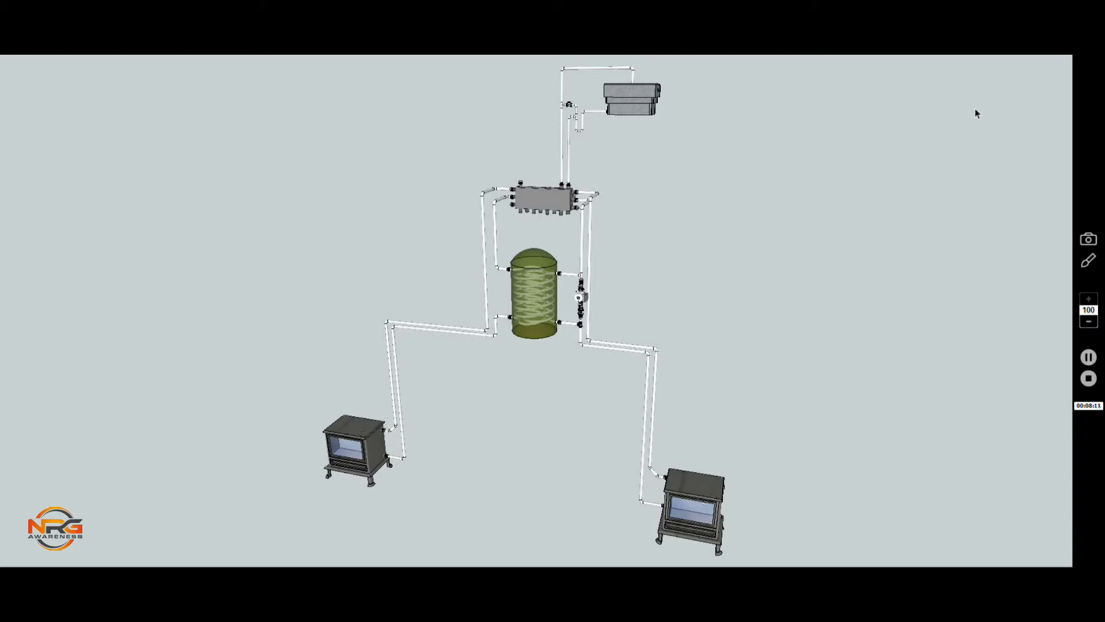
pyautogui.moveTo(524, 225)
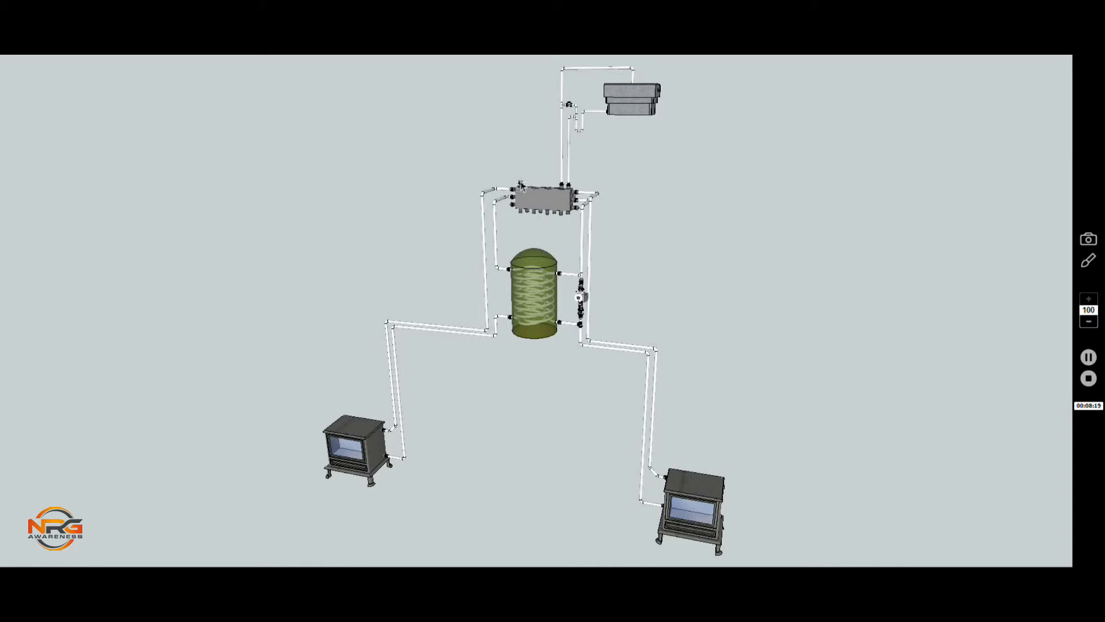
pyautogui.moveTo(972, 68)
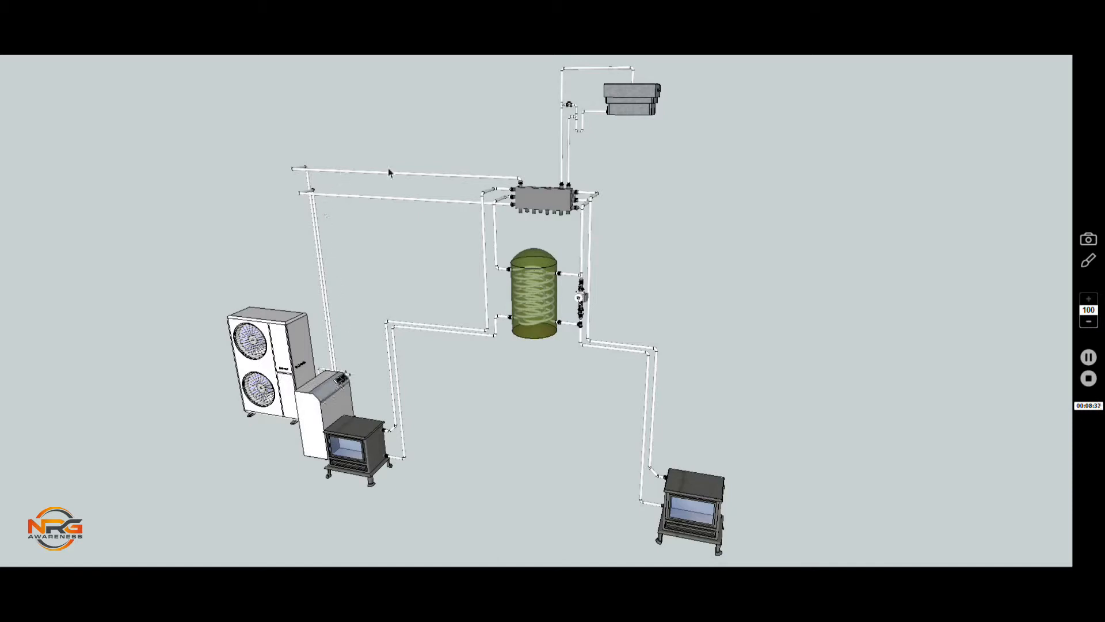
pyautogui.moveTo(522, 193)
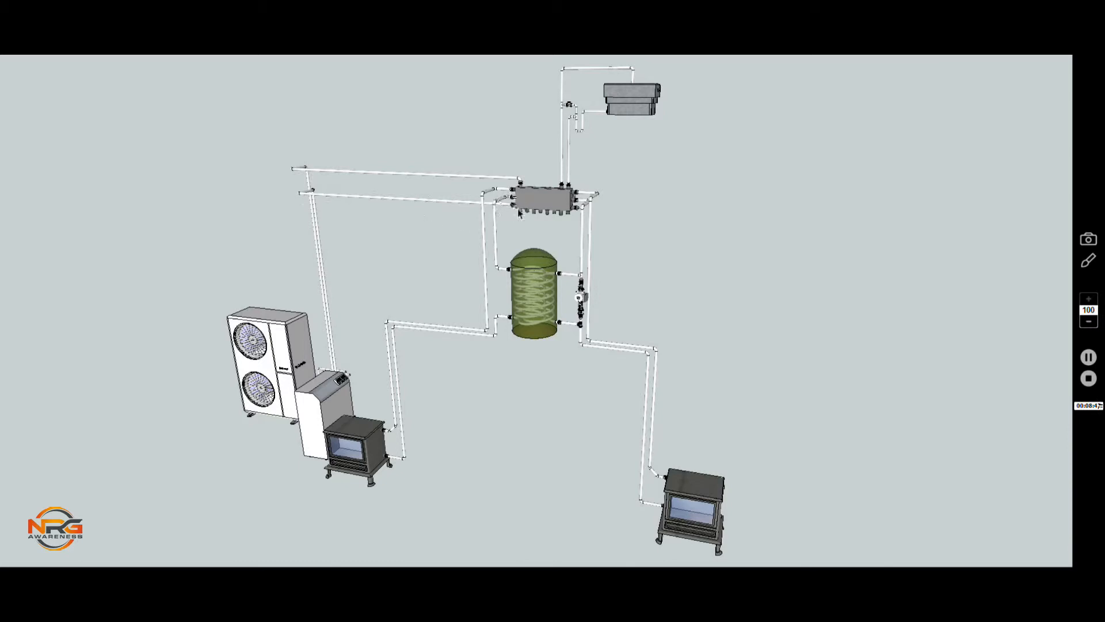
pyautogui.moveTo(1004, 128)
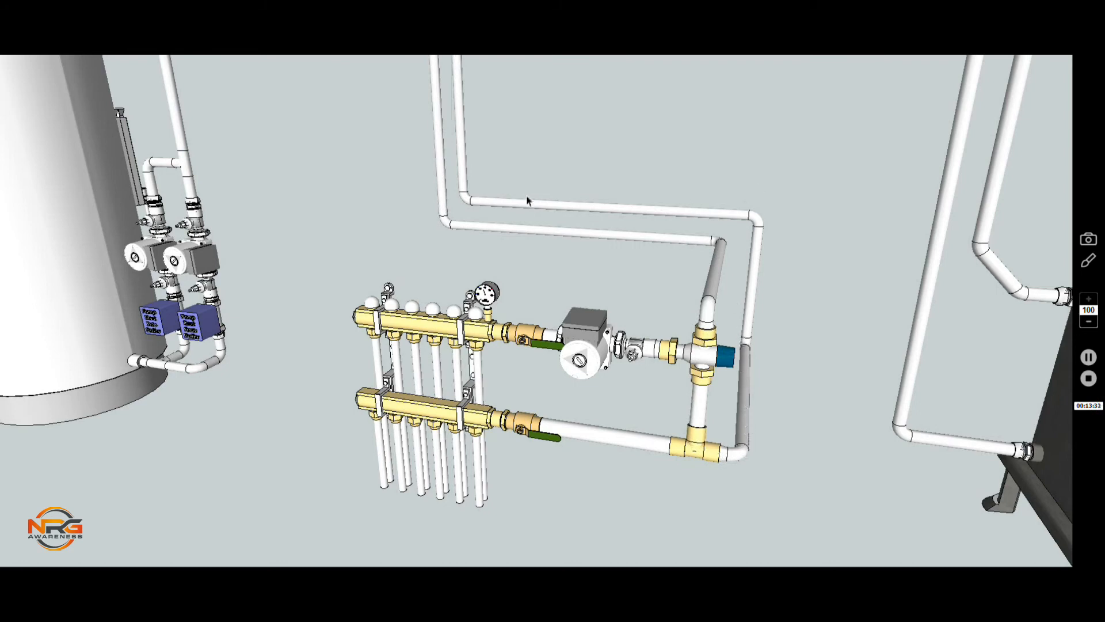
pyautogui.moveTo(462, 80)
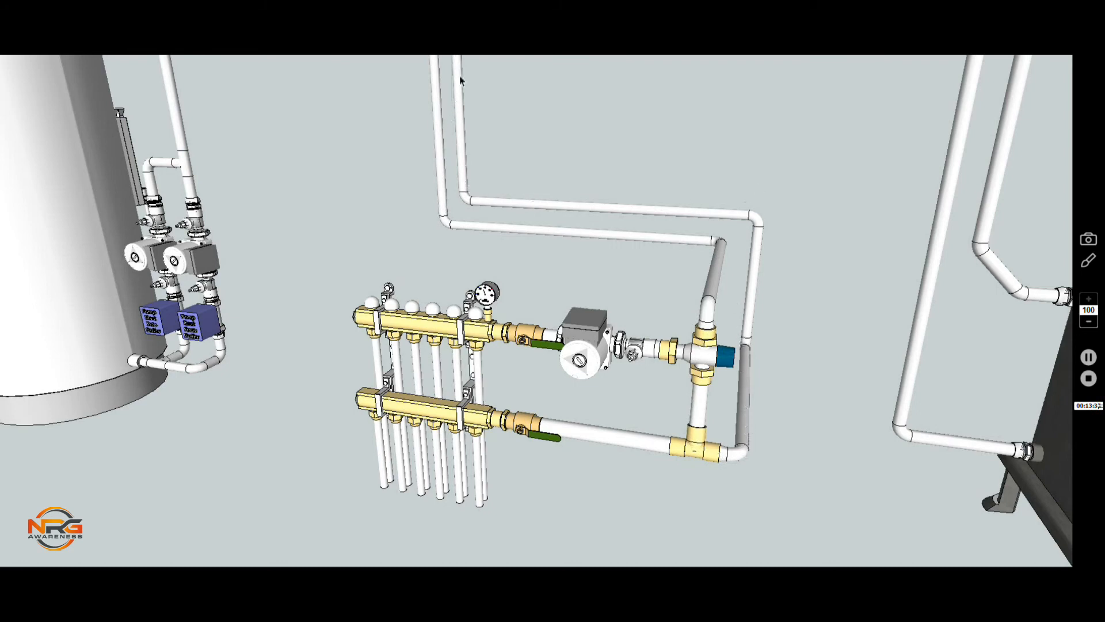
pyautogui.moveTo(750, 200)
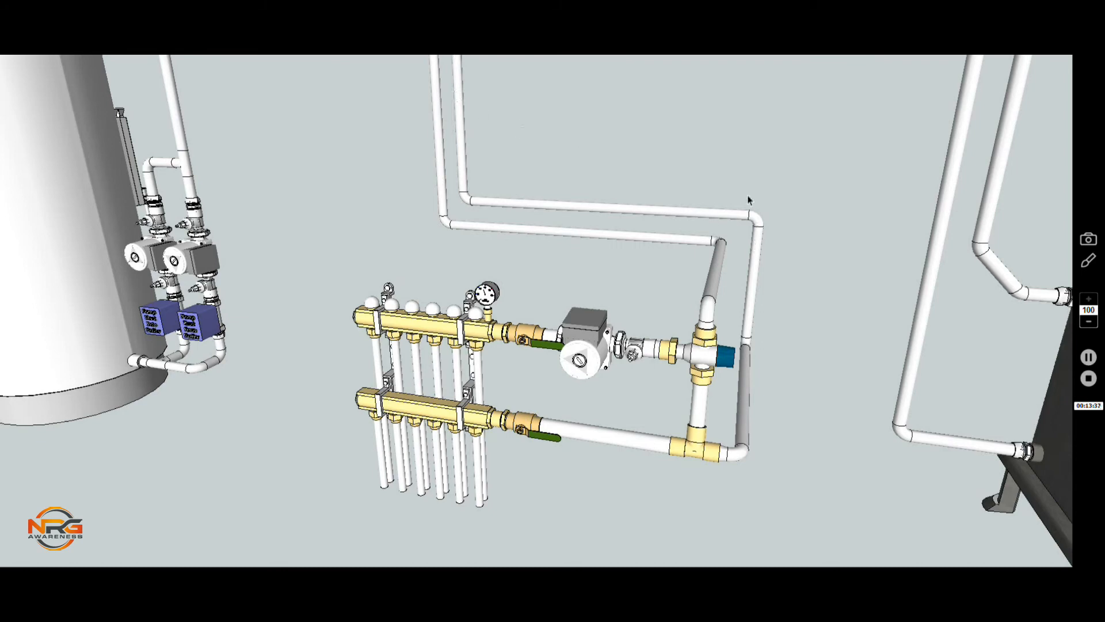
pyautogui.moveTo(869, 177)
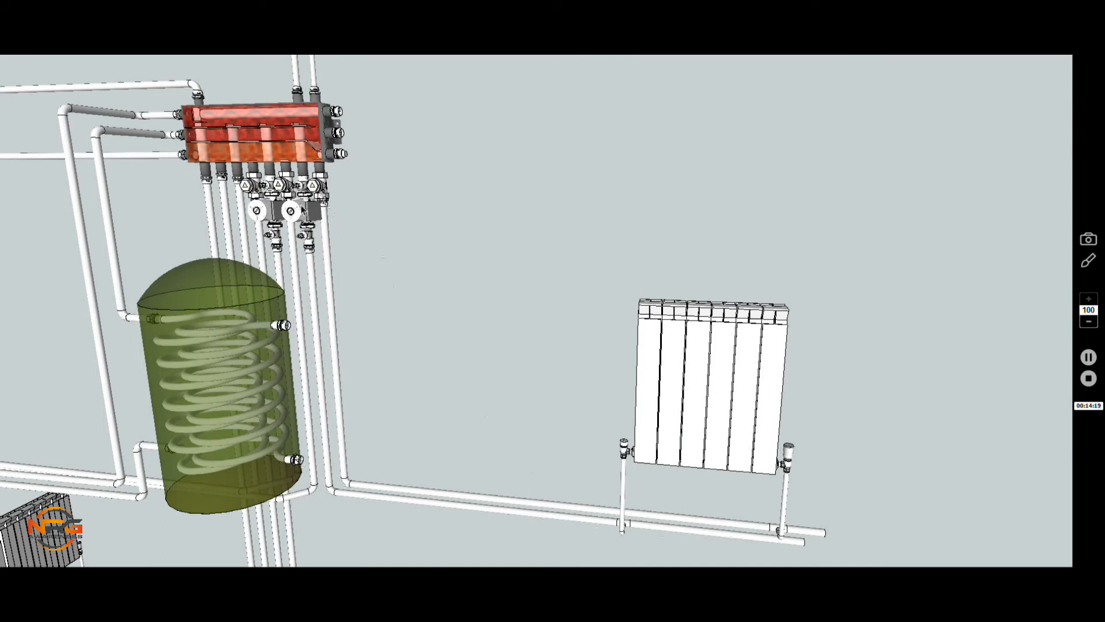
pyautogui.moveTo(285, 159)
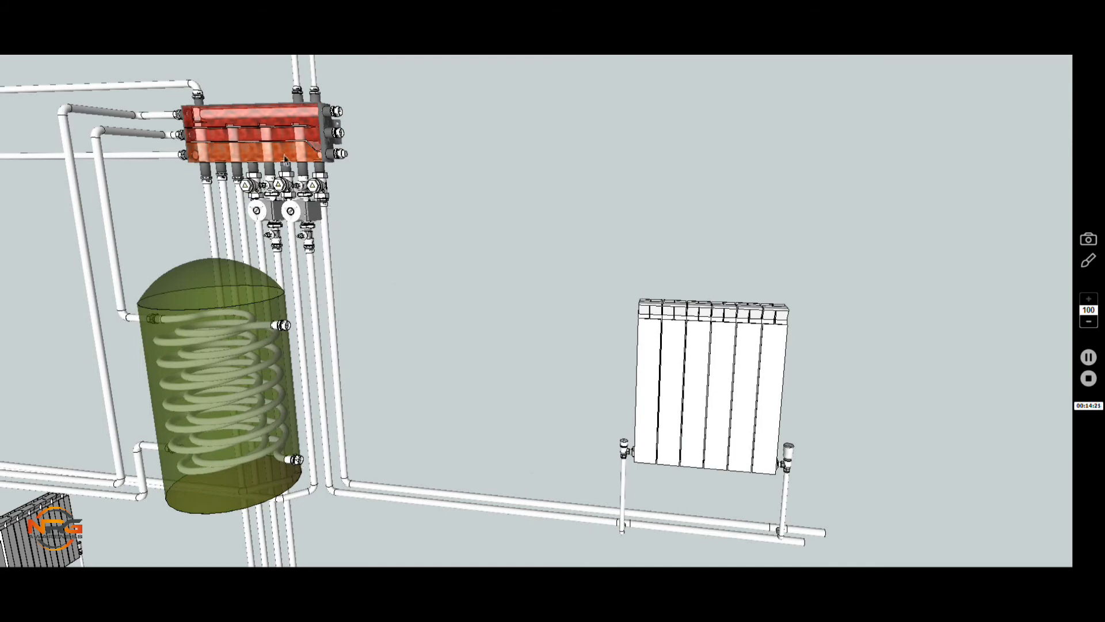